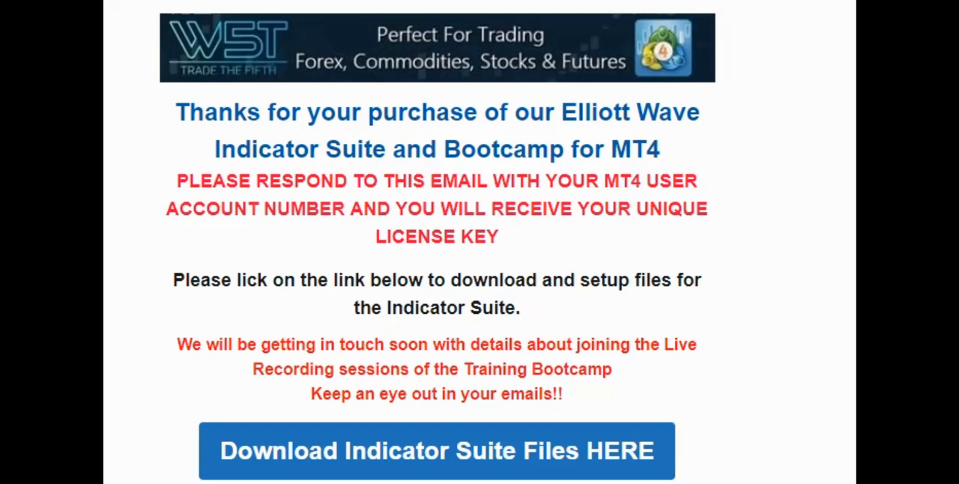
{"action": "mouse_move", "coordinate": [324, 465]}
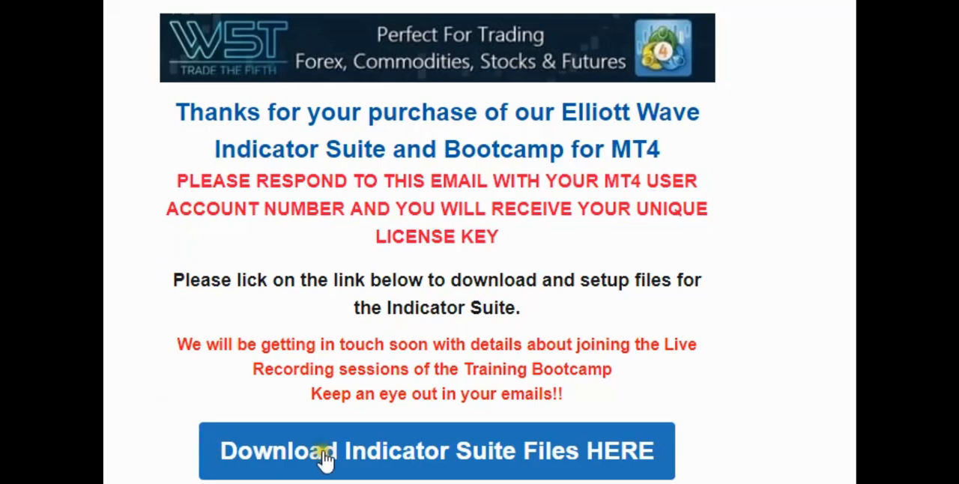
{"action": "mouse_move", "coordinate": [354, 446]}
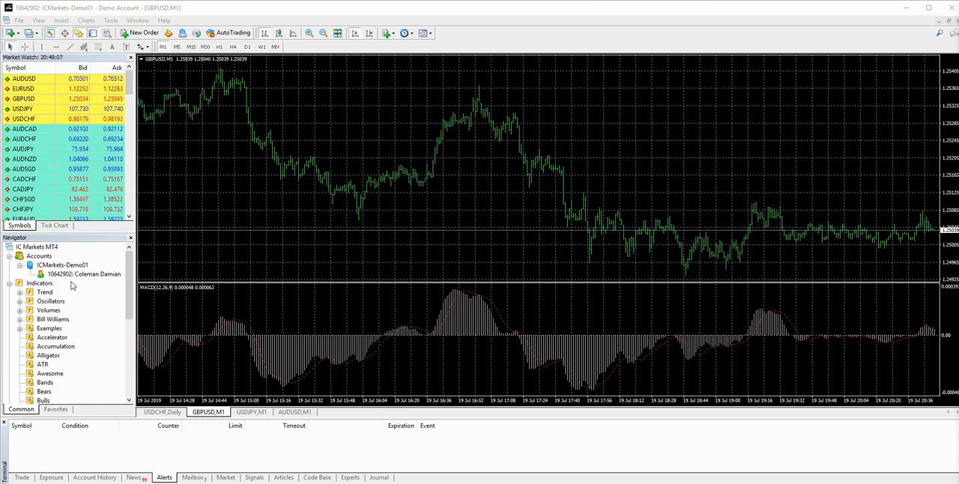
{"action": "mouse_move", "coordinate": [234, 195]}
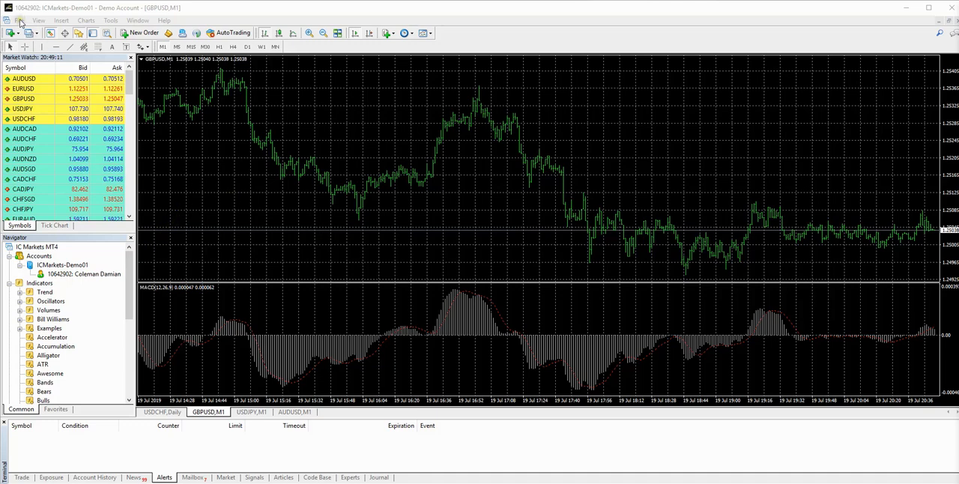
Use File > Open Data Folder to show the config, history, MQL4 and templates folders
{"action": "left_click", "coordinate": [21, 19]}
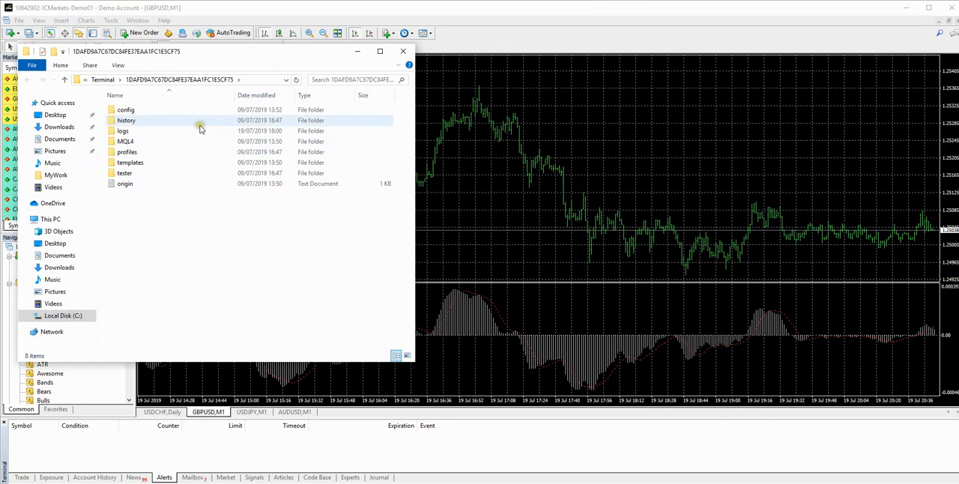
Open MQL4 in a new Explorer window and enter its Indicators folder
{"action": "left_click", "coordinate": [126, 141]}
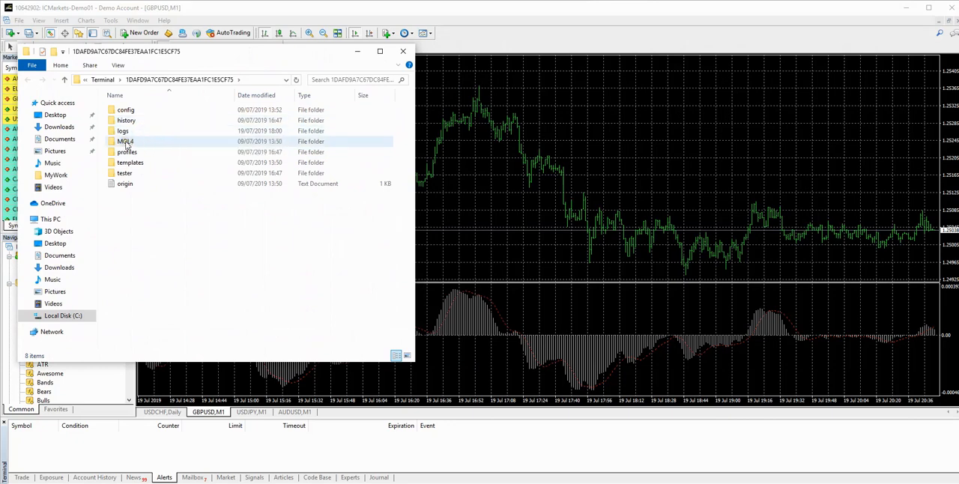
{"action": "mouse_move", "coordinate": [126, 142]}
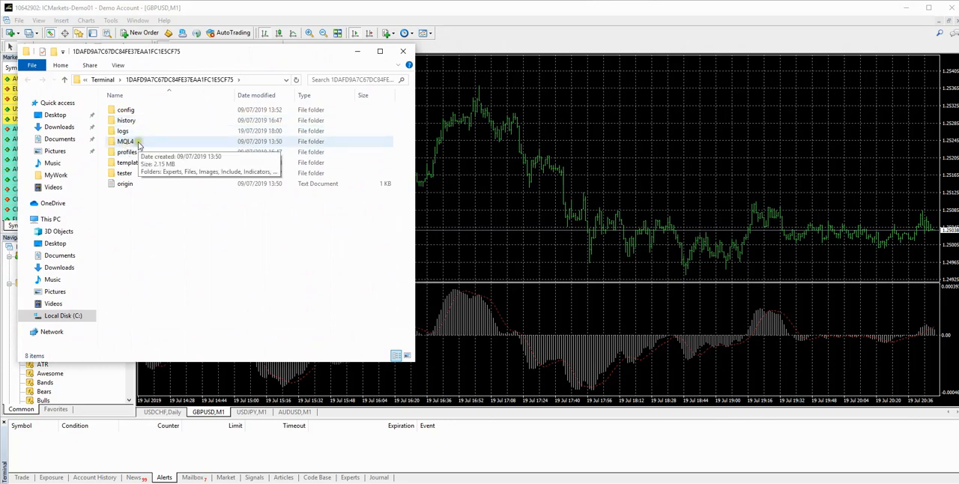
{"action": "right_click", "coordinate": [138, 143]}
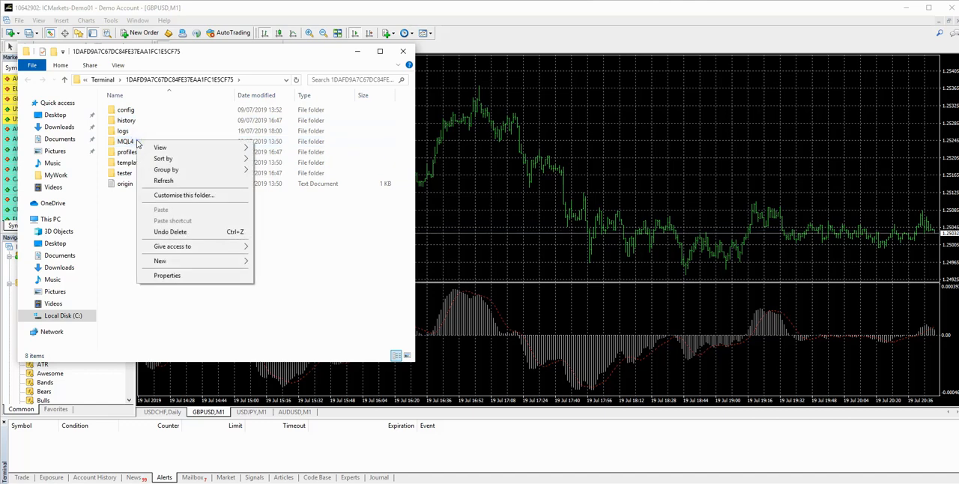
{"action": "left_click", "coordinate": [125, 140]}
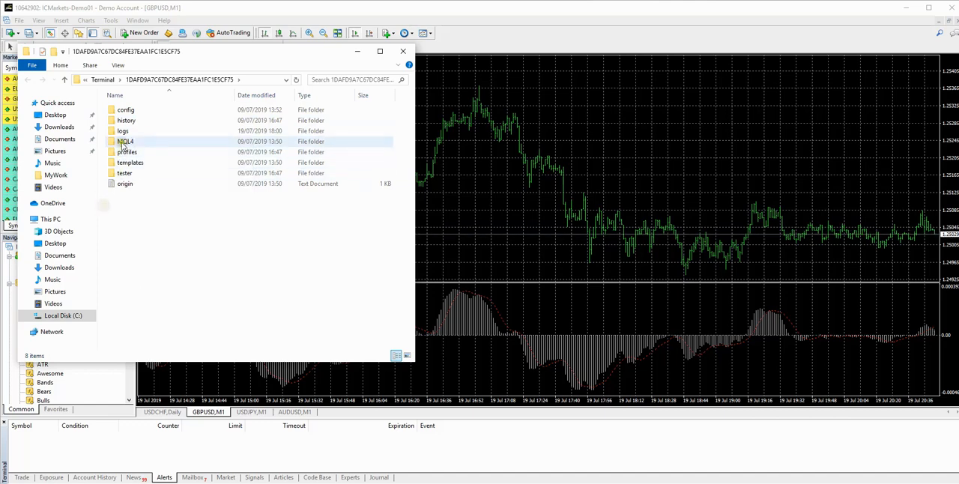
{"action": "right_click", "coordinate": [125, 141]}
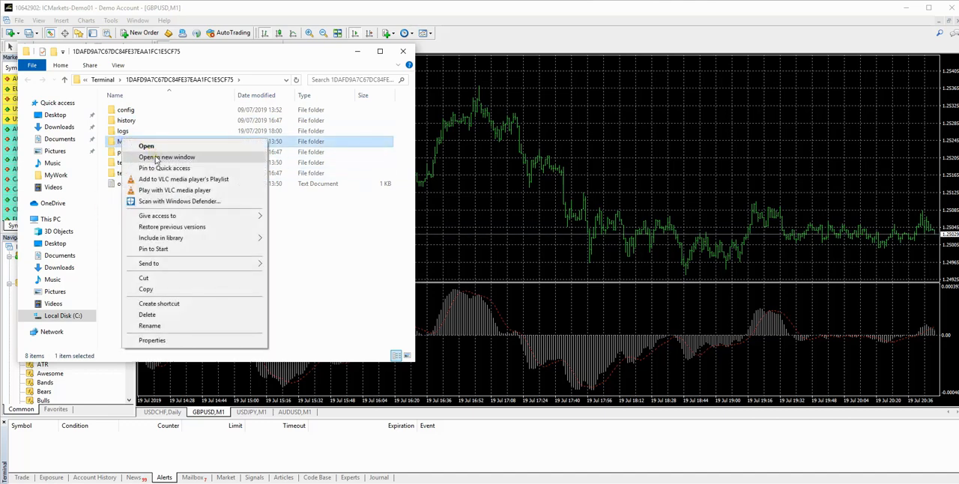
{"action": "left_click", "coordinate": [165, 157]}
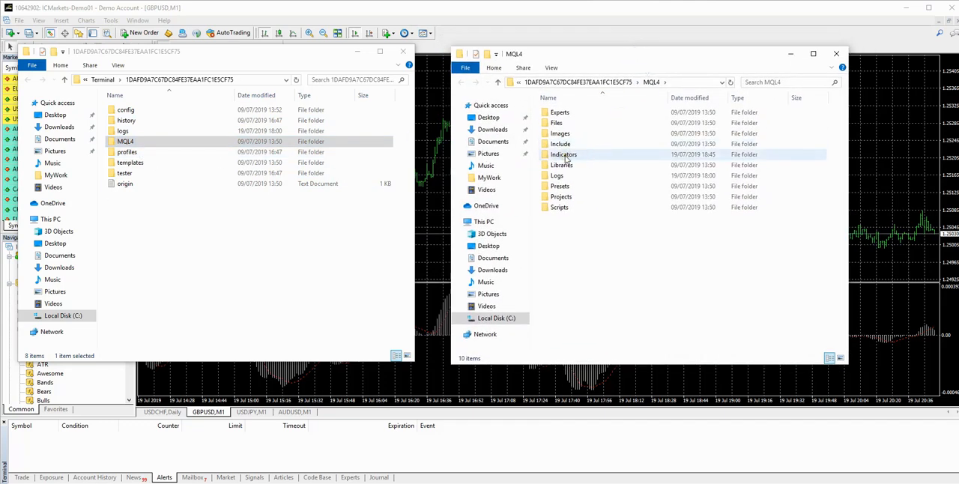
{"action": "mouse_move", "coordinate": [563, 157]}
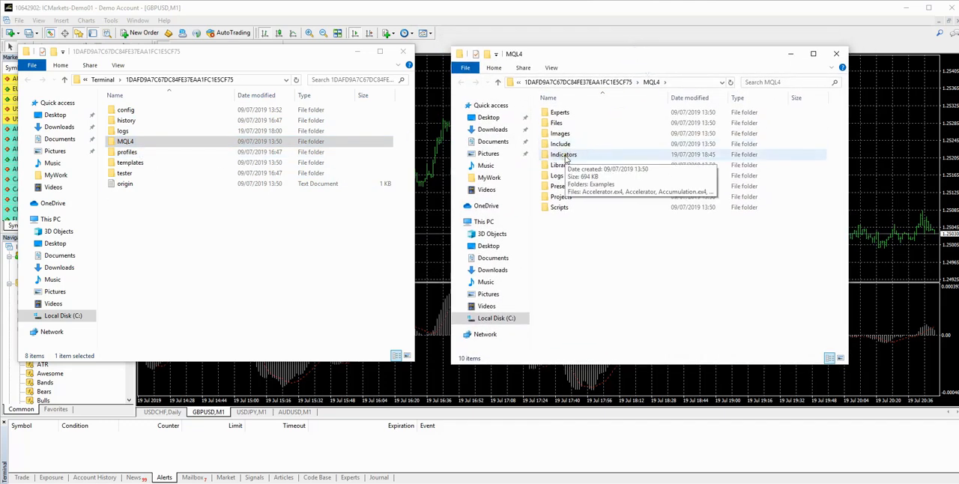
{"action": "double_click", "coordinate": [563, 155]}
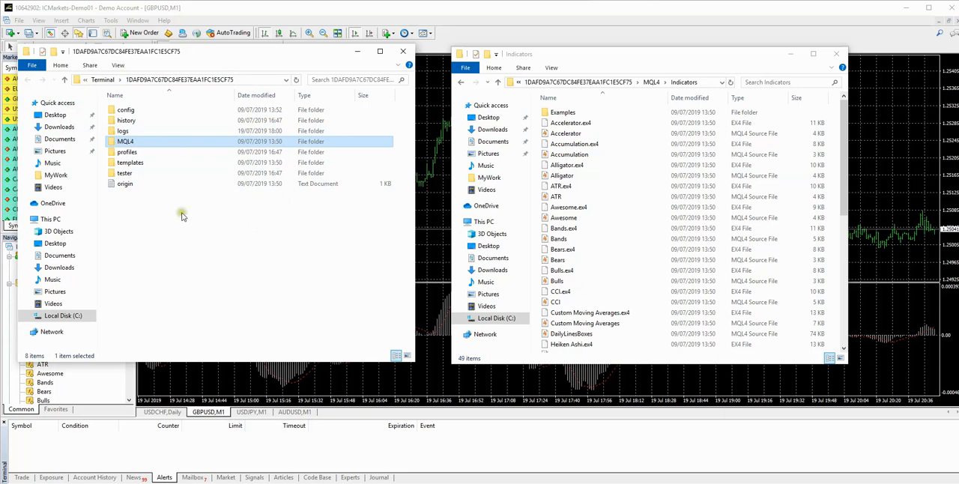
Drag WST_MT4_V1.zip from the Desktop into the Indicators window
{"action": "left_click", "coordinate": [55, 242]}
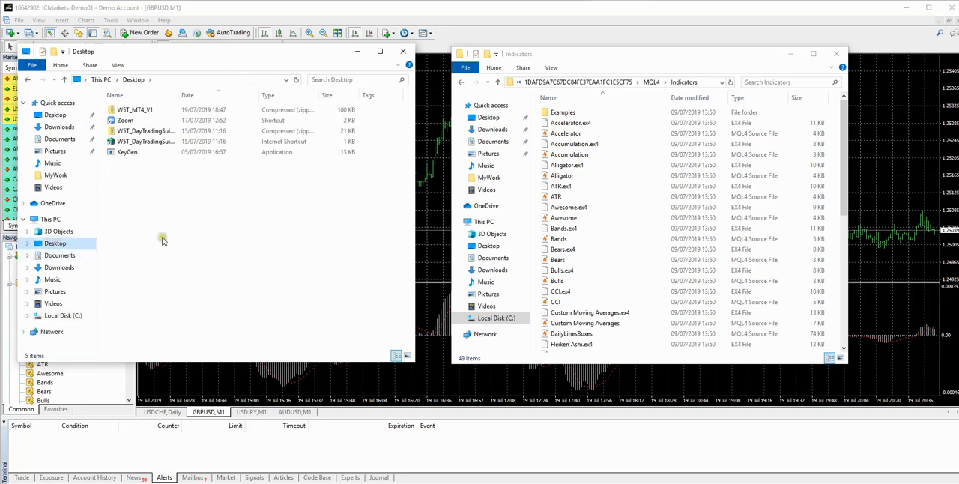
{"action": "mouse_move", "coordinate": [135, 110]}
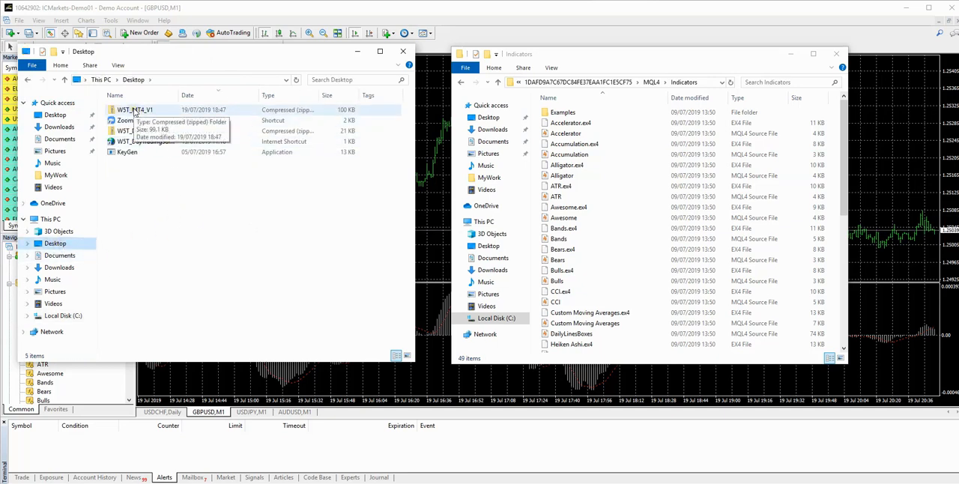
{"action": "left_click_drag", "start_coordinate": [135, 109], "coordinate": [626, 180]}
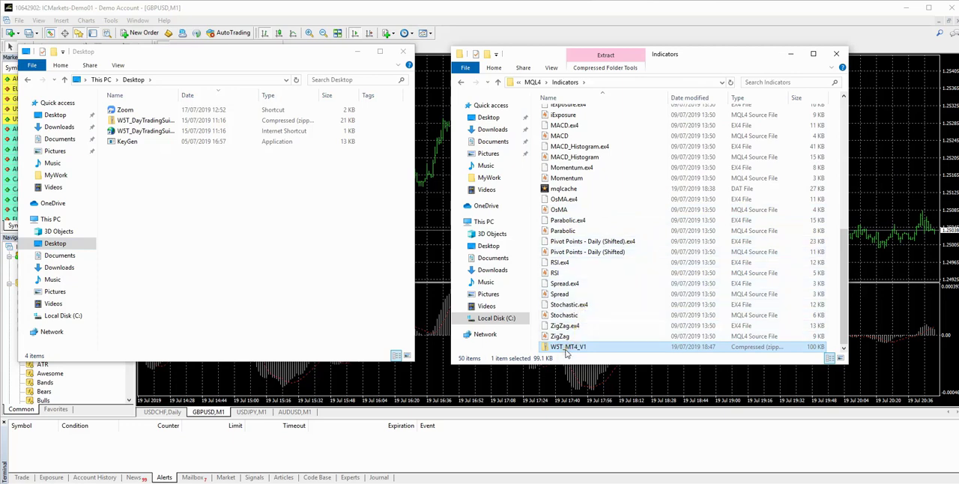
{"action": "mouse_move", "coordinate": [568, 353]}
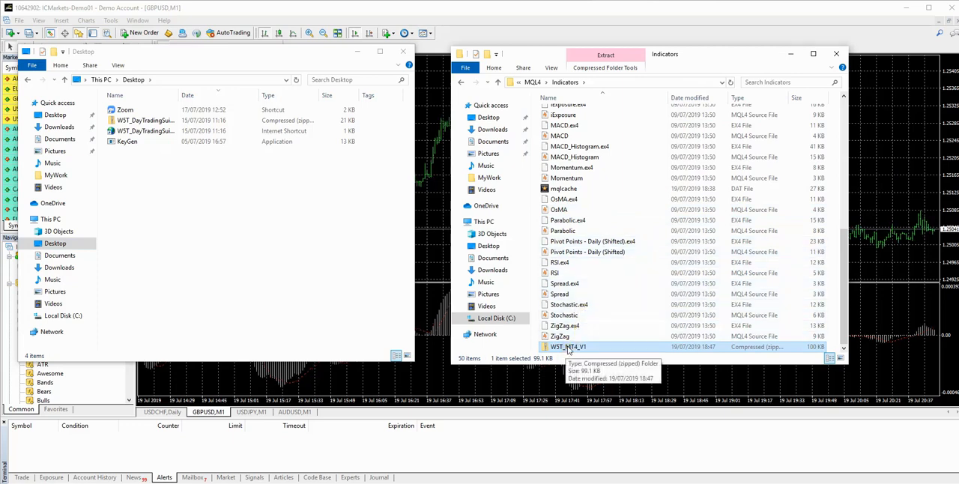
Extract All on WST_MT4_V1.zip, creating a WST_MT4_V1 folder in Indicators
{"action": "right_click", "coordinate": [566, 347]}
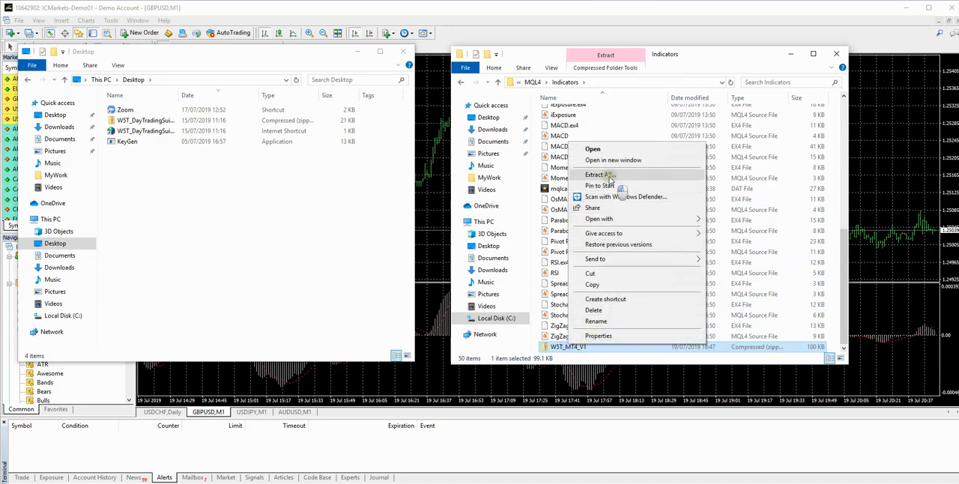
{"action": "left_click", "coordinate": [599, 174]}
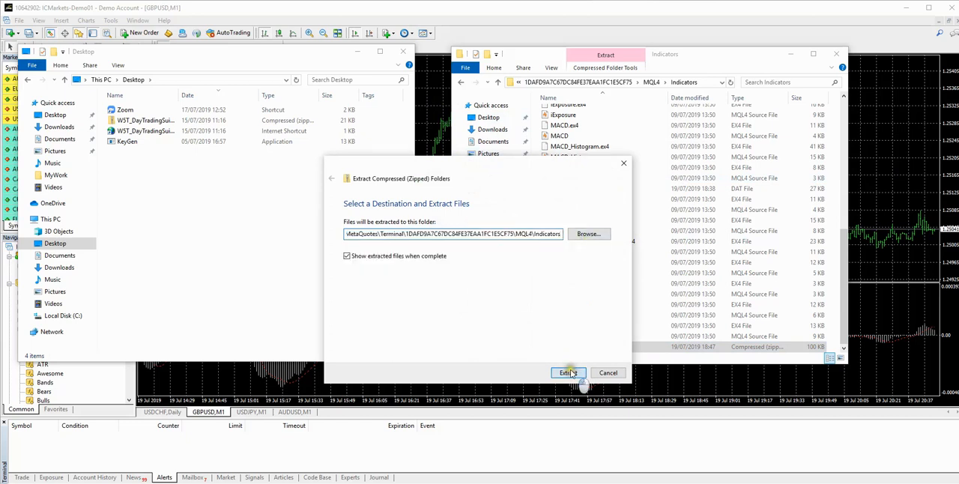
{"action": "left_click", "coordinate": [568, 373]}
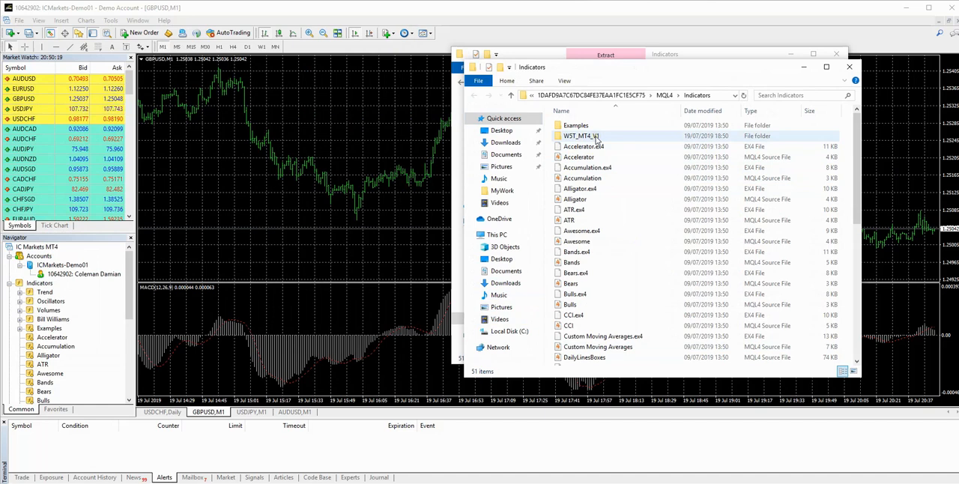
{"action": "mouse_move", "coordinate": [595, 136]}
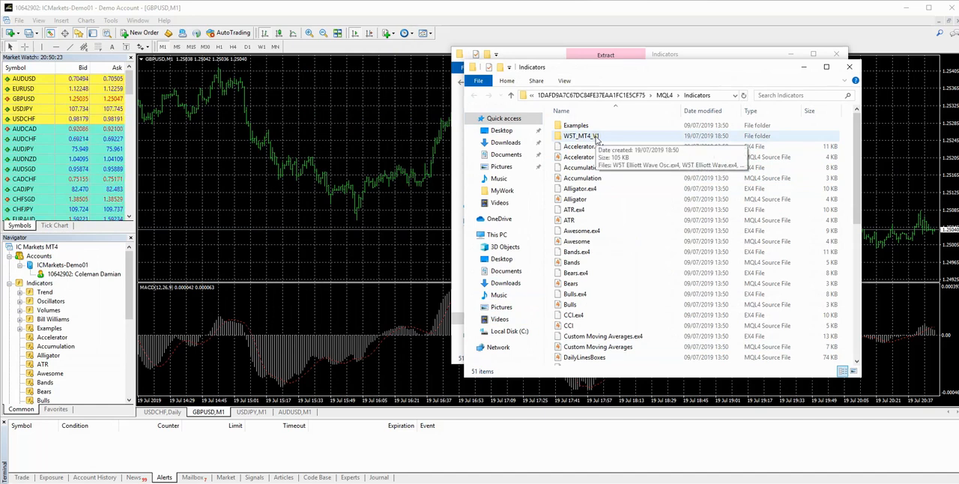
Close Explorer and refresh Navigator's Indicators list to show the WST_MT4_V1 group
{"action": "left_click", "coordinate": [849, 55]}
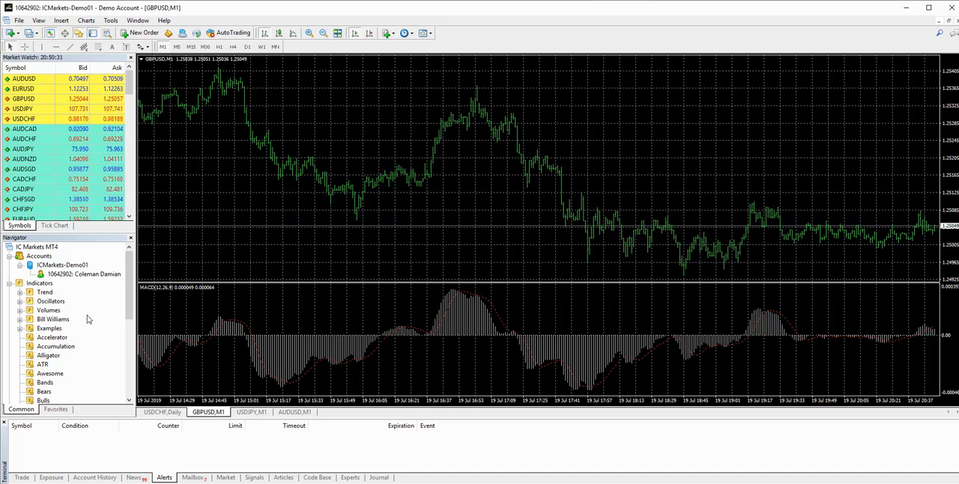
{"action": "right_click", "coordinate": [53, 320]}
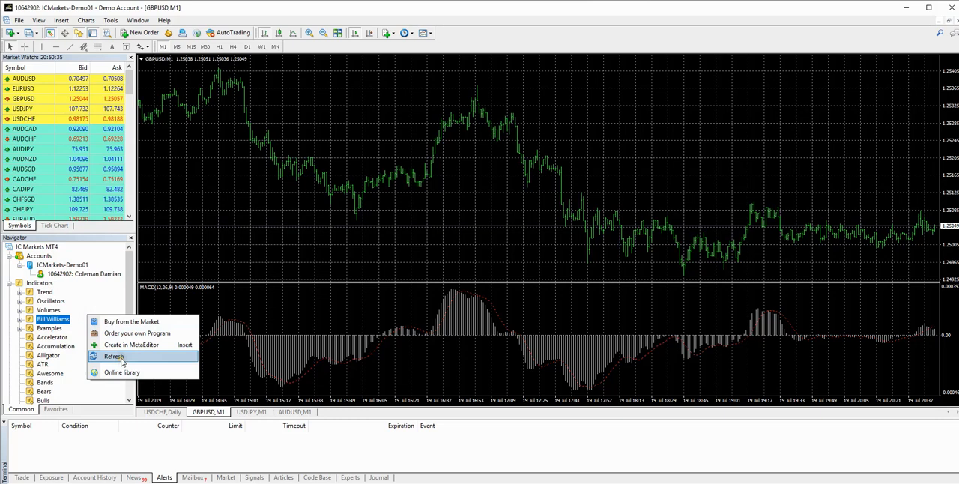
{"action": "left_click", "coordinate": [114, 356]}
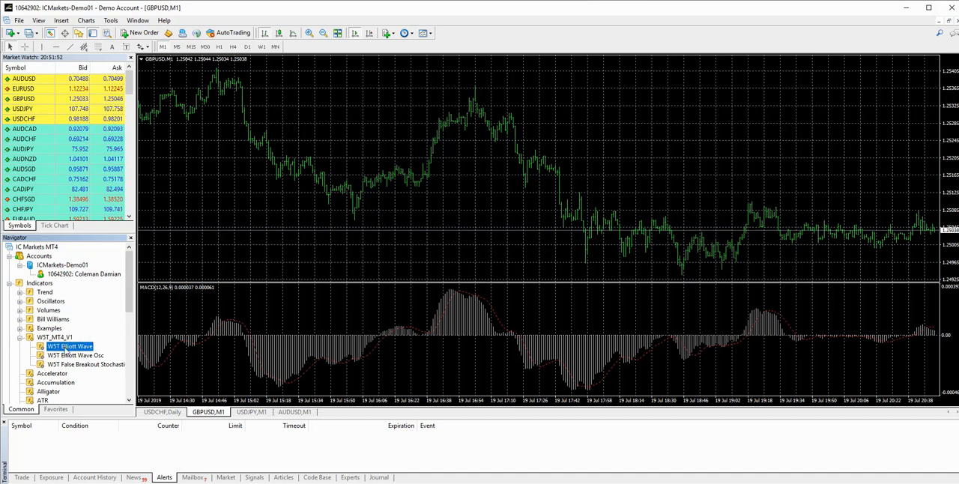
{"action": "mouse_move", "coordinate": [142, 345]}
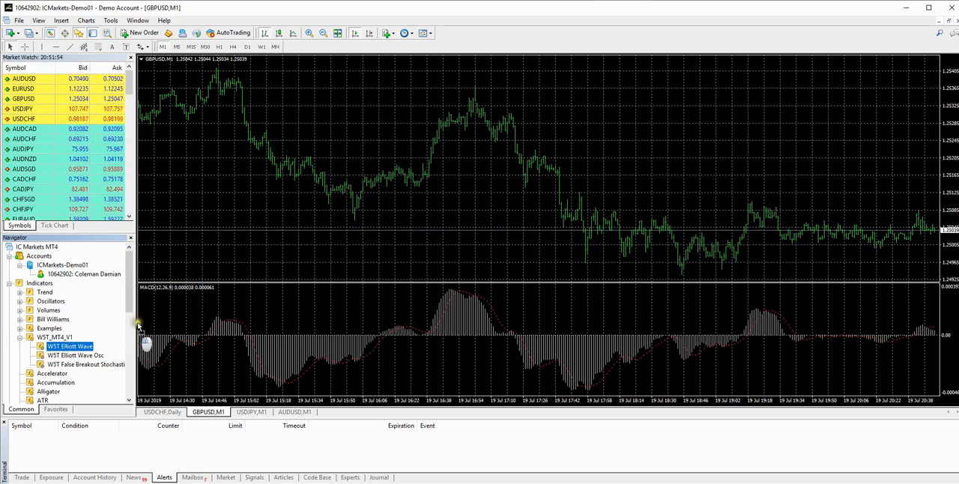
{"action": "mouse_move", "coordinate": [453, 207]}
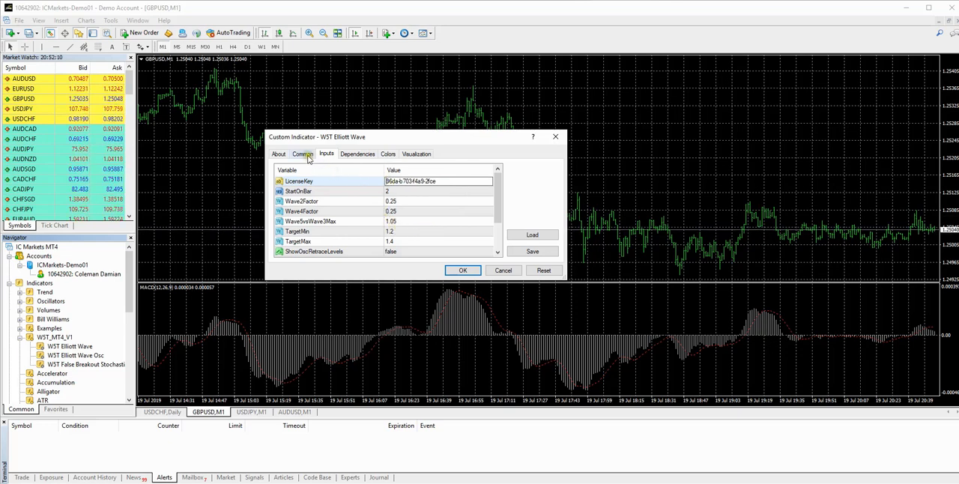
Tick Allow DLL imports on the Common tab and confirm W5T Elliott Wave
{"action": "left_click", "coordinate": [302, 154]}
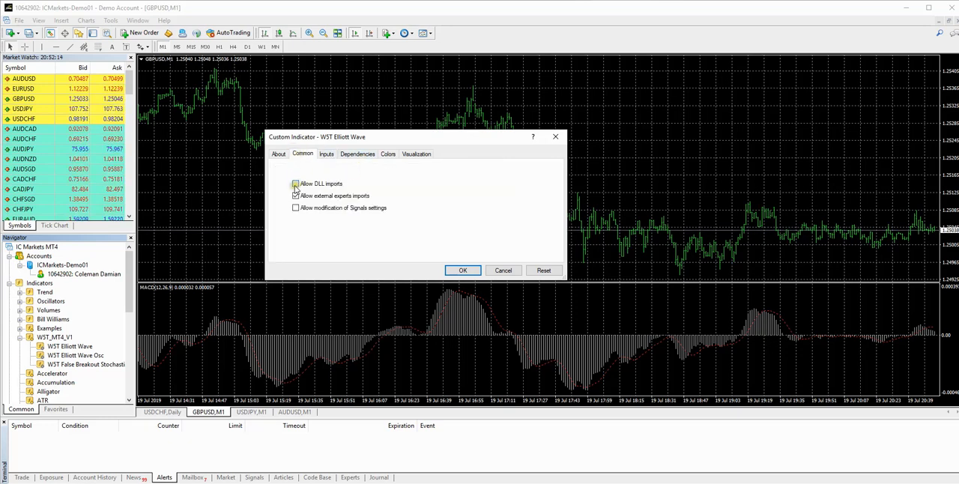
{"action": "left_click", "coordinate": [295, 183]}
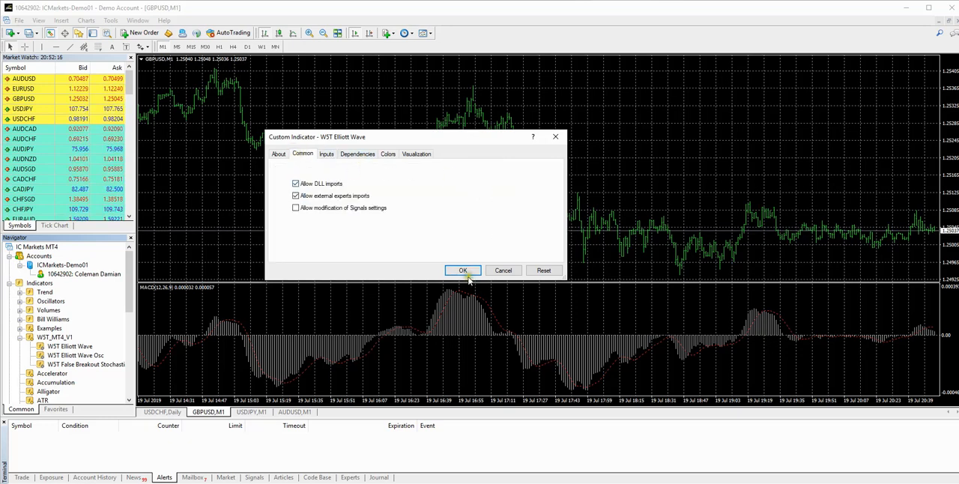
{"action": "left_click", "coordinate": [463, 270]}
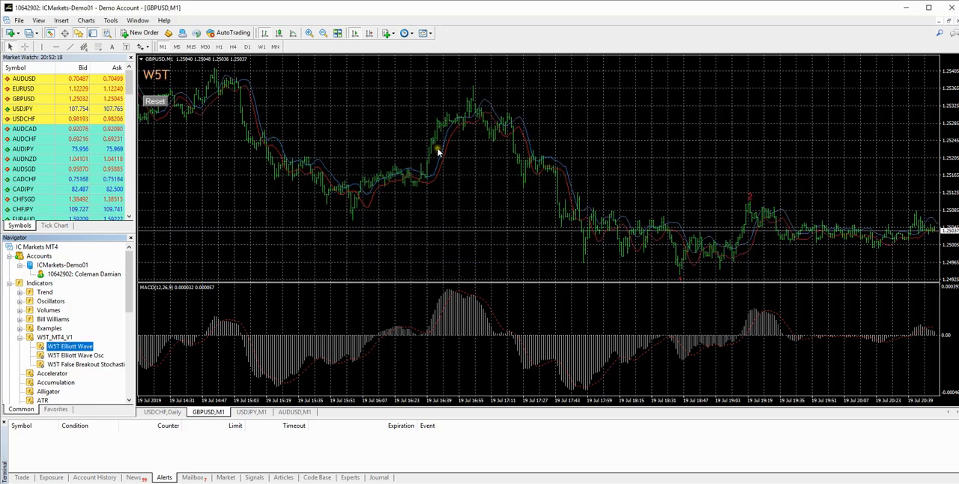
{"action": "mouse_move", "coordinate": [569, 174]}
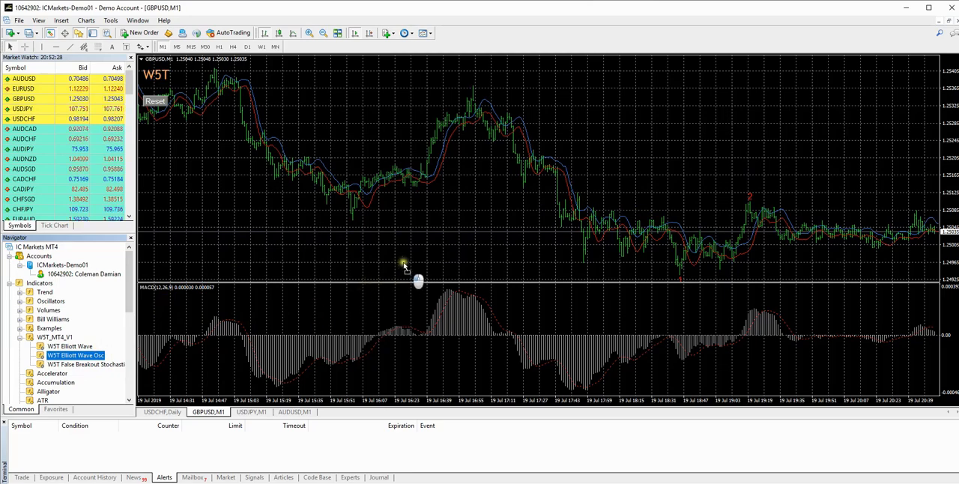
Add W5T Elliott Wave Osc, then start adding W5T False Breakout Stochastic
{"action": "double_click", "coordinate": [75, 353]}
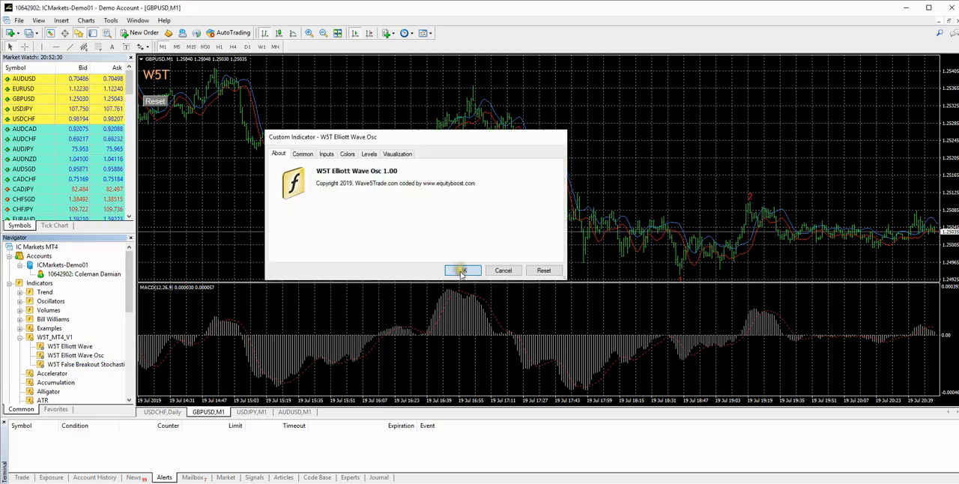
{"action": "left_click", "coordinate": [462, 270]}
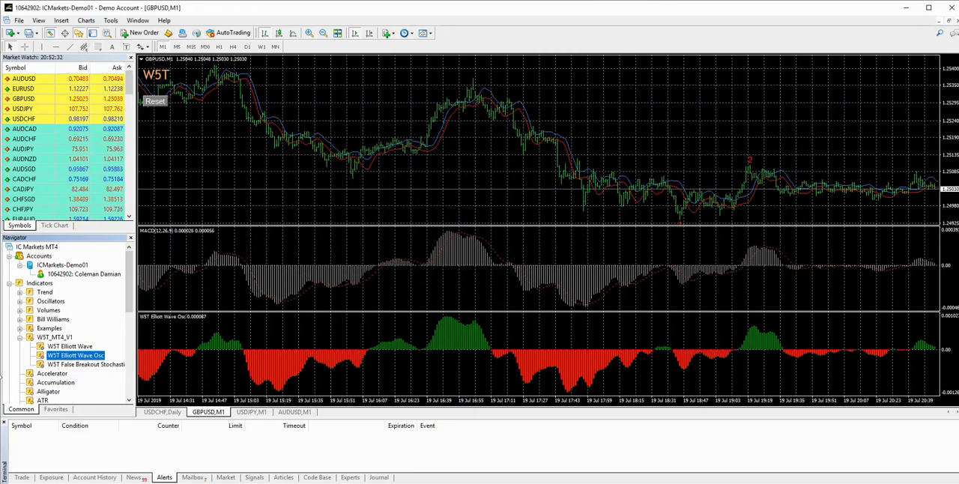
{"action": "left_click", "coordinate": [82, 365]}
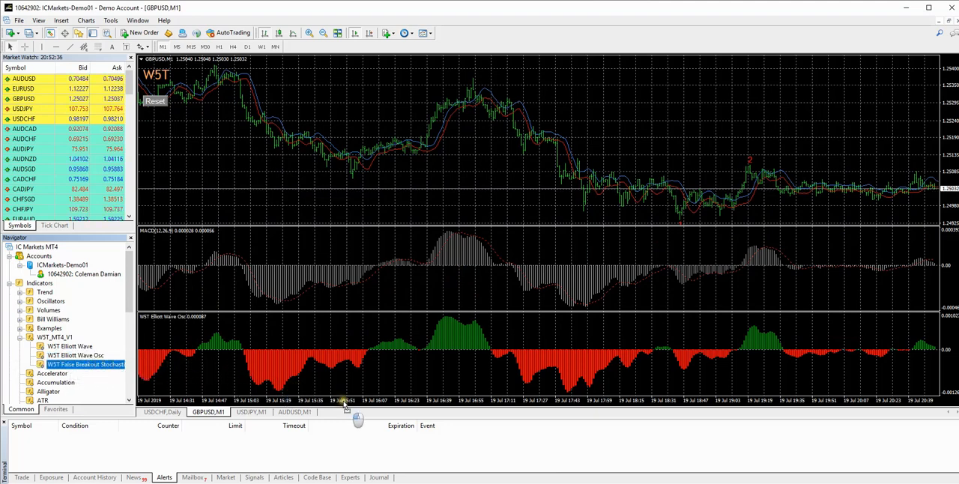
{"action": "double_click", "coordinate": [85, 364]}
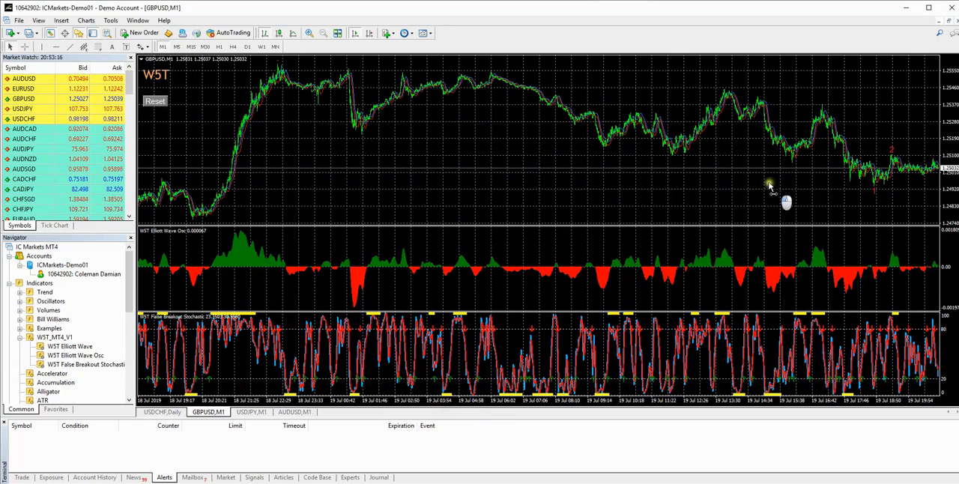
{"action": "mouse_move", "coordinate": [761, 143]}
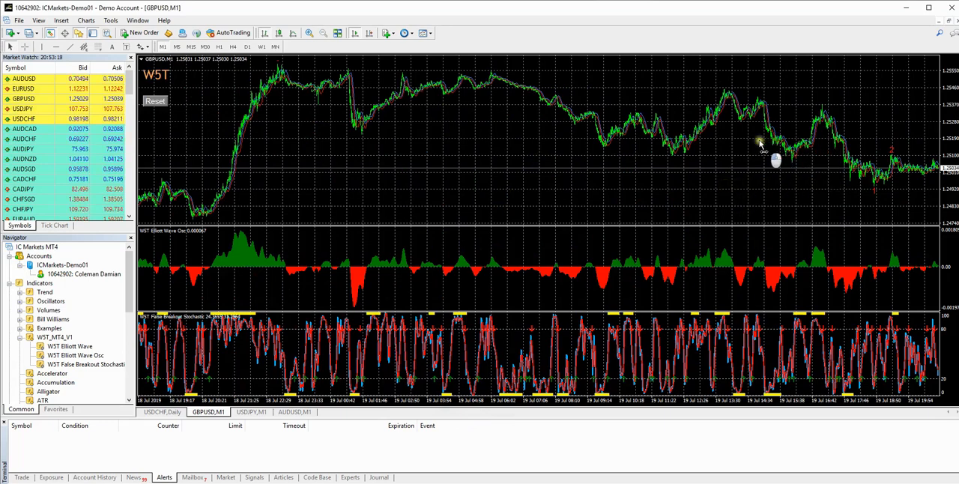
{"action": "mouse_move", "coordinate": [796, 154]}
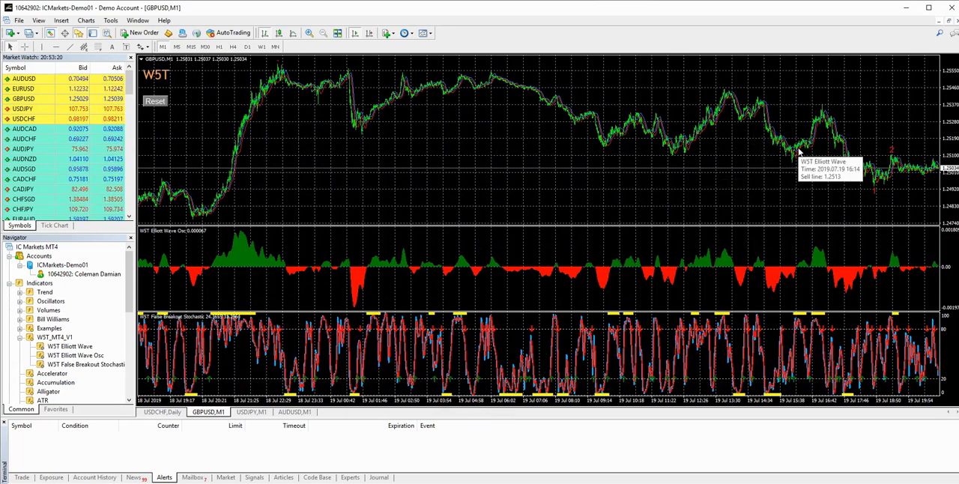
{"action": "mouse_move", "coordinate": [358, 172]}
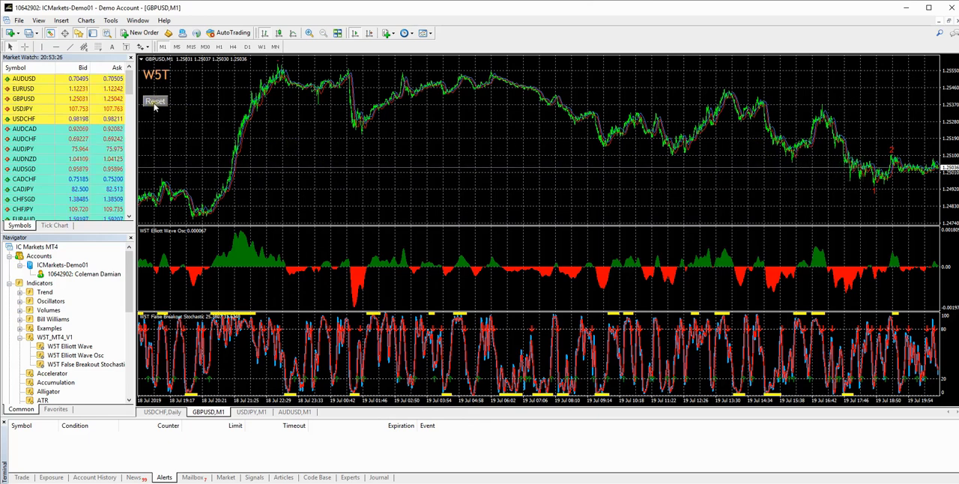
Reset the wave count, start it at the later price peak, then reset again
{"action": "left_click", "coordinate": [155, 100]}
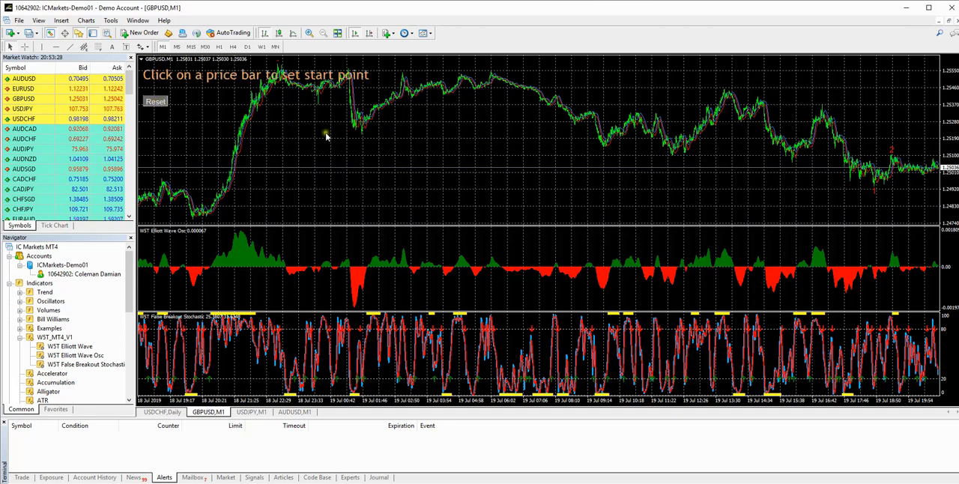
{"action": "mouse_move", "coordinate": [554, 121]}
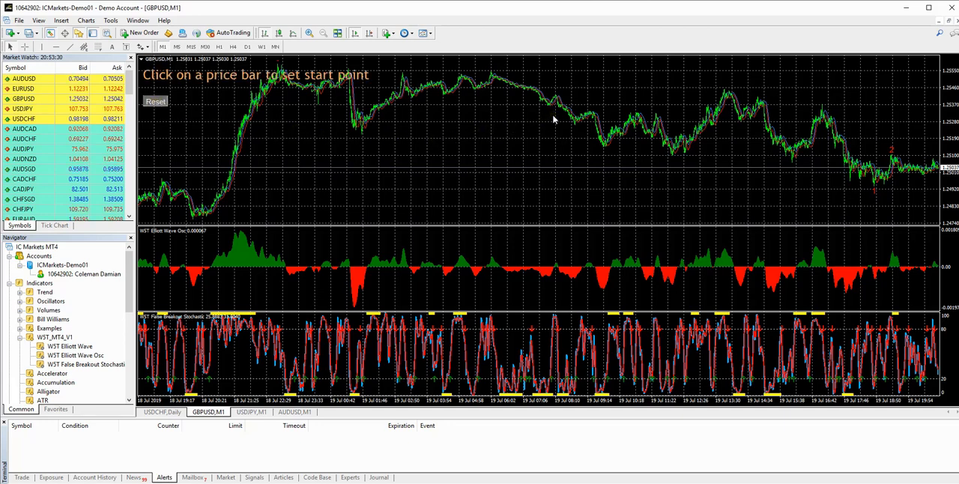
{"action": "mouse_move", "coordinate": [697, 94]}
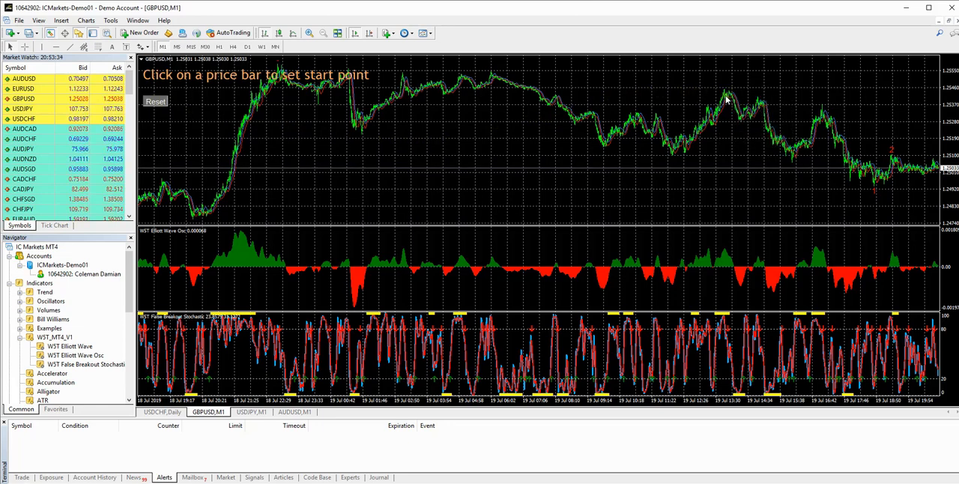
{"action": "left_click", "coordinate": [729, 100]}
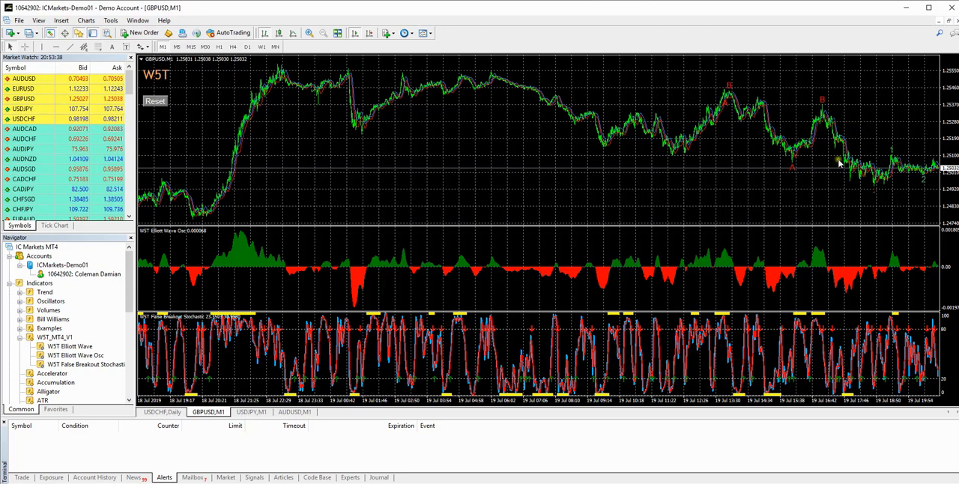
{"action": "mouse_move", "coordinate": [324, 139]}
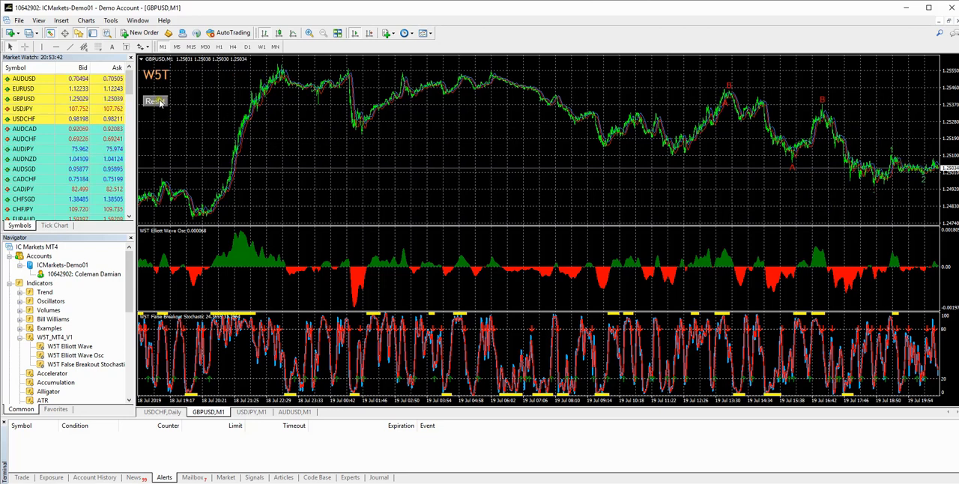
{"action": "left_click", "coordinate": [156, 101]}
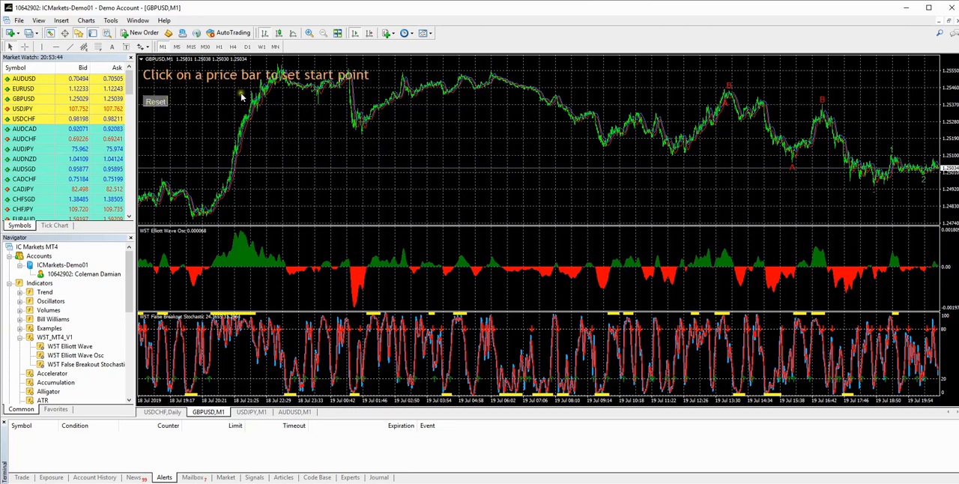
{"action": "mouse_move", "coordinate": [363, 134]}
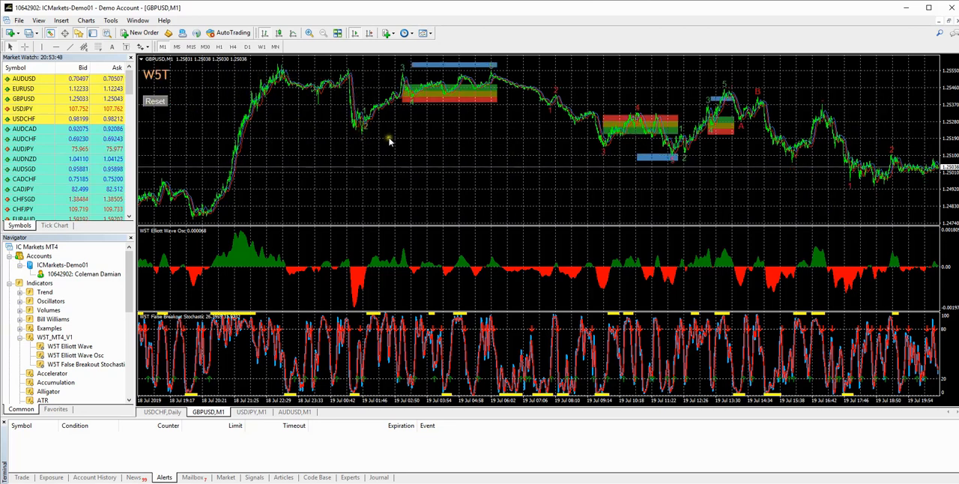
{"action": "mouse_move", "coordinate": [610, 123]}
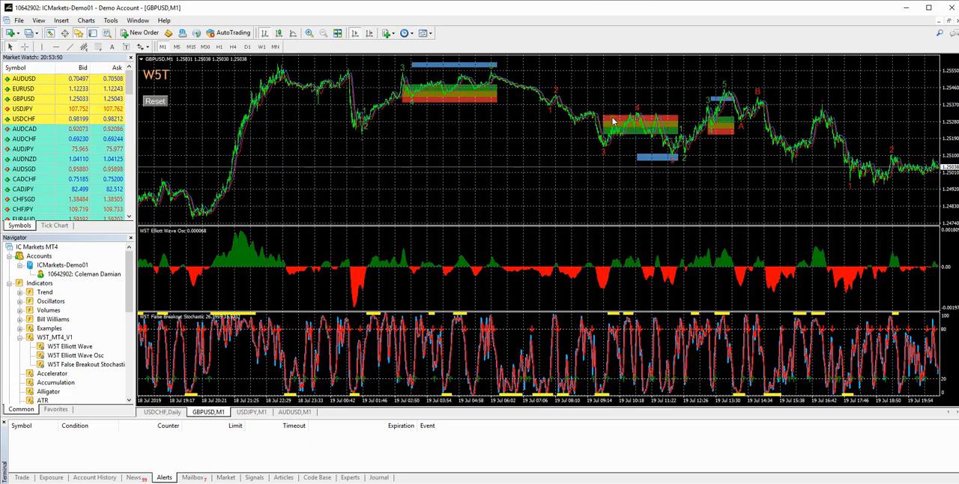